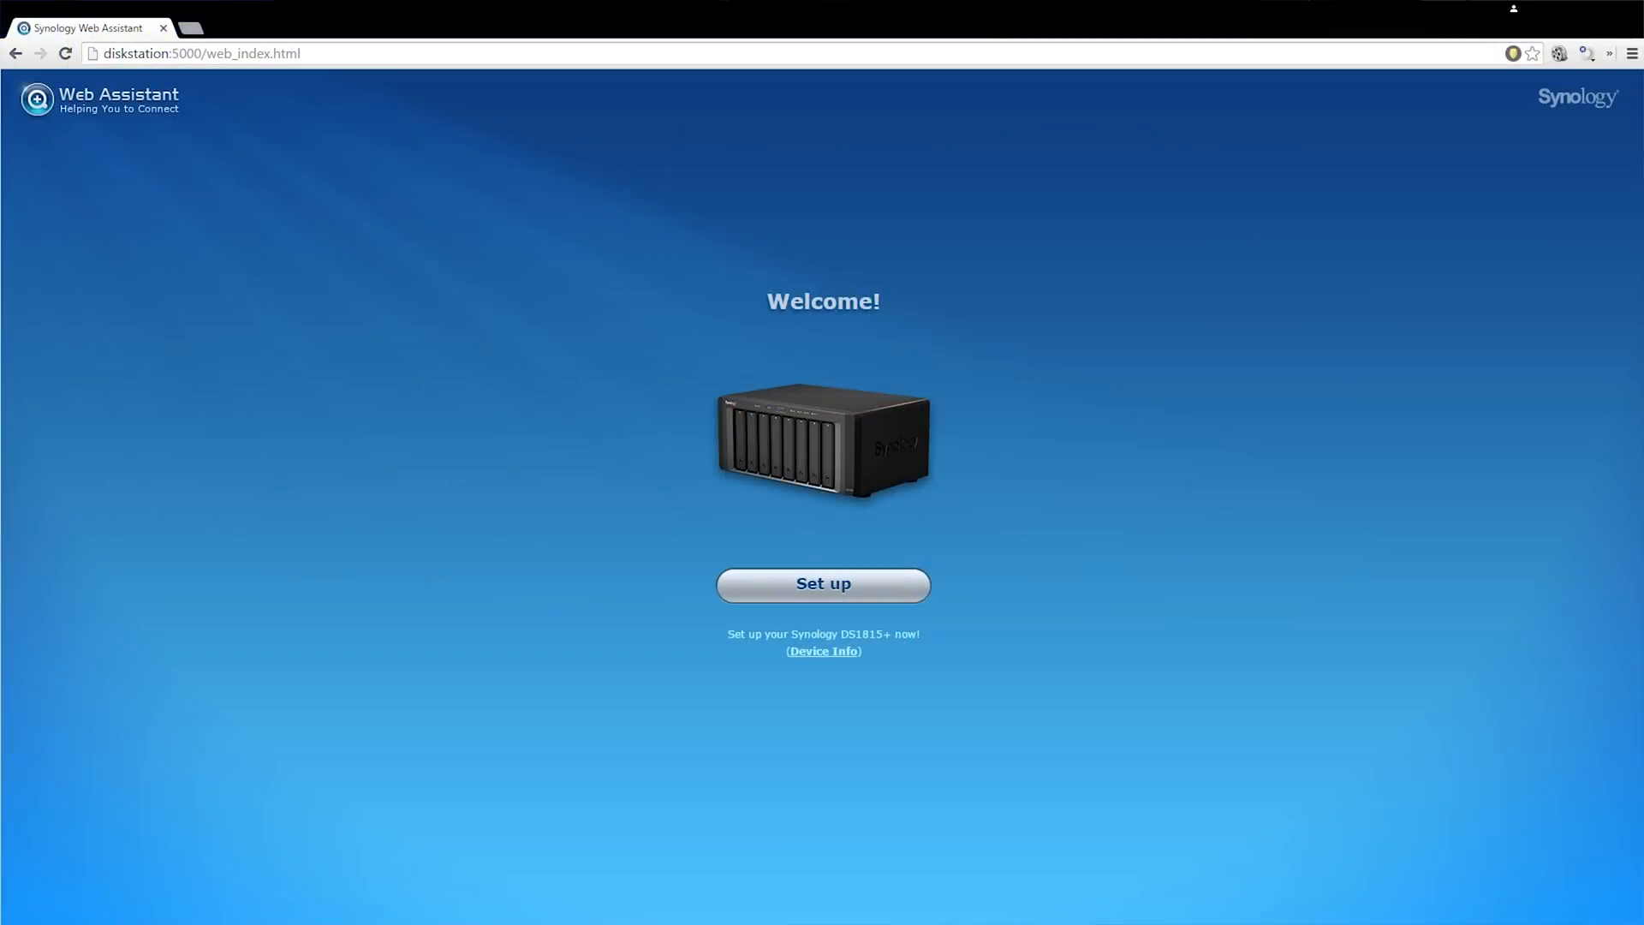
# Launch DS1815+ setup in Web Assistant and pass the DiskStation welcome screen to account creation
pyautogui.click(822, 584)
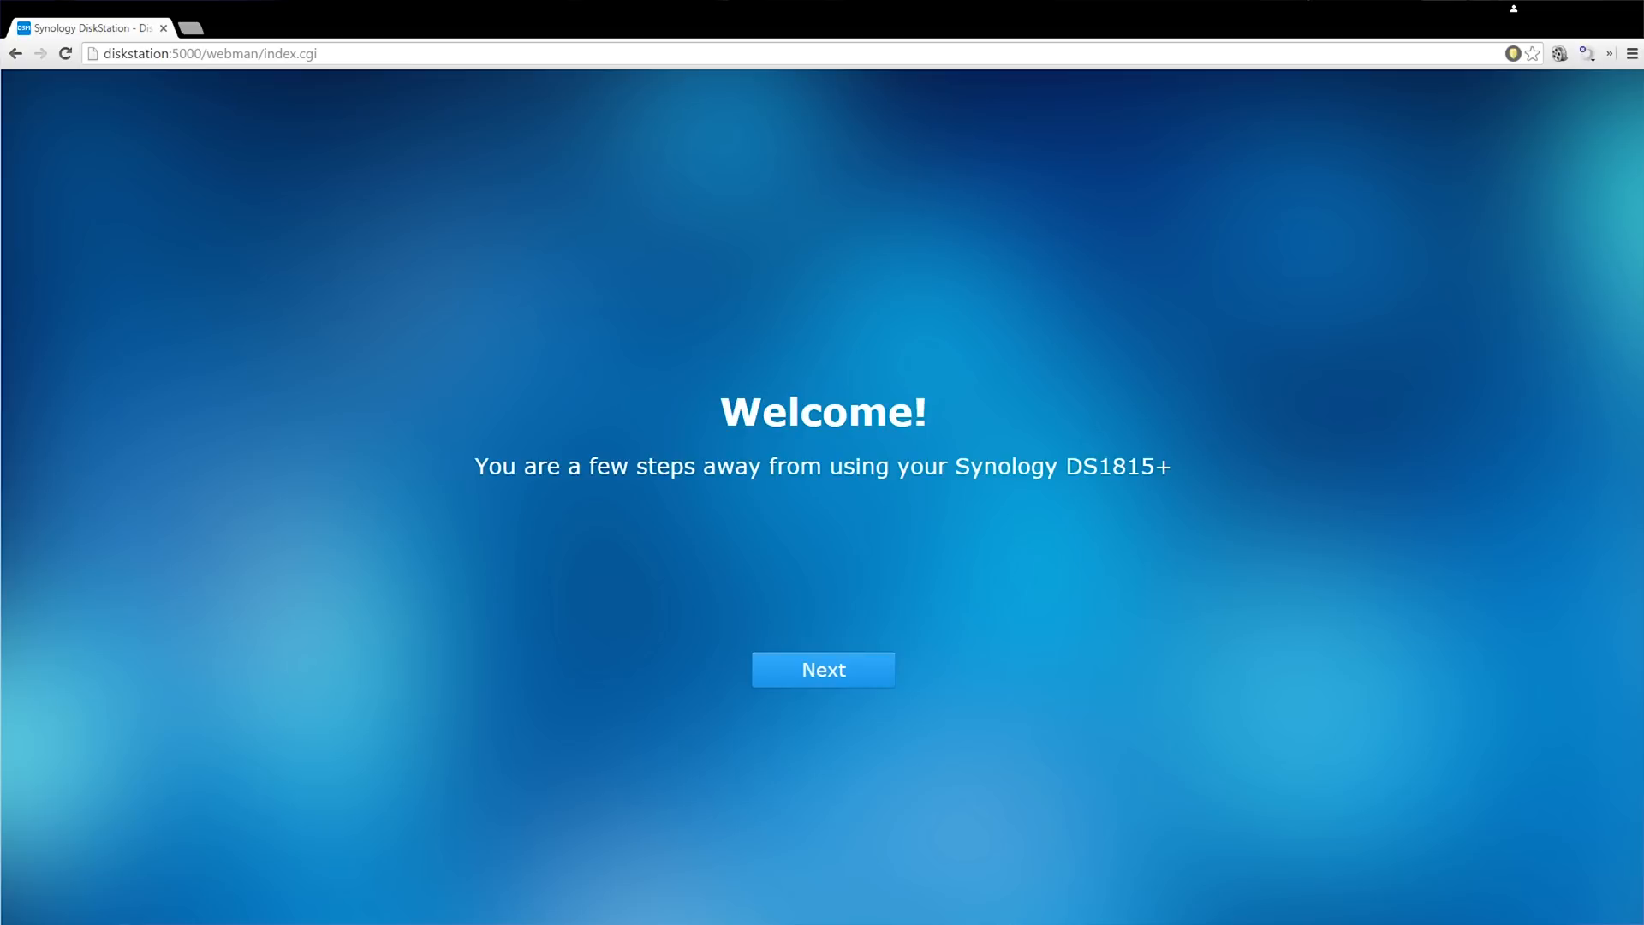
pyautogui.click(822, 669)
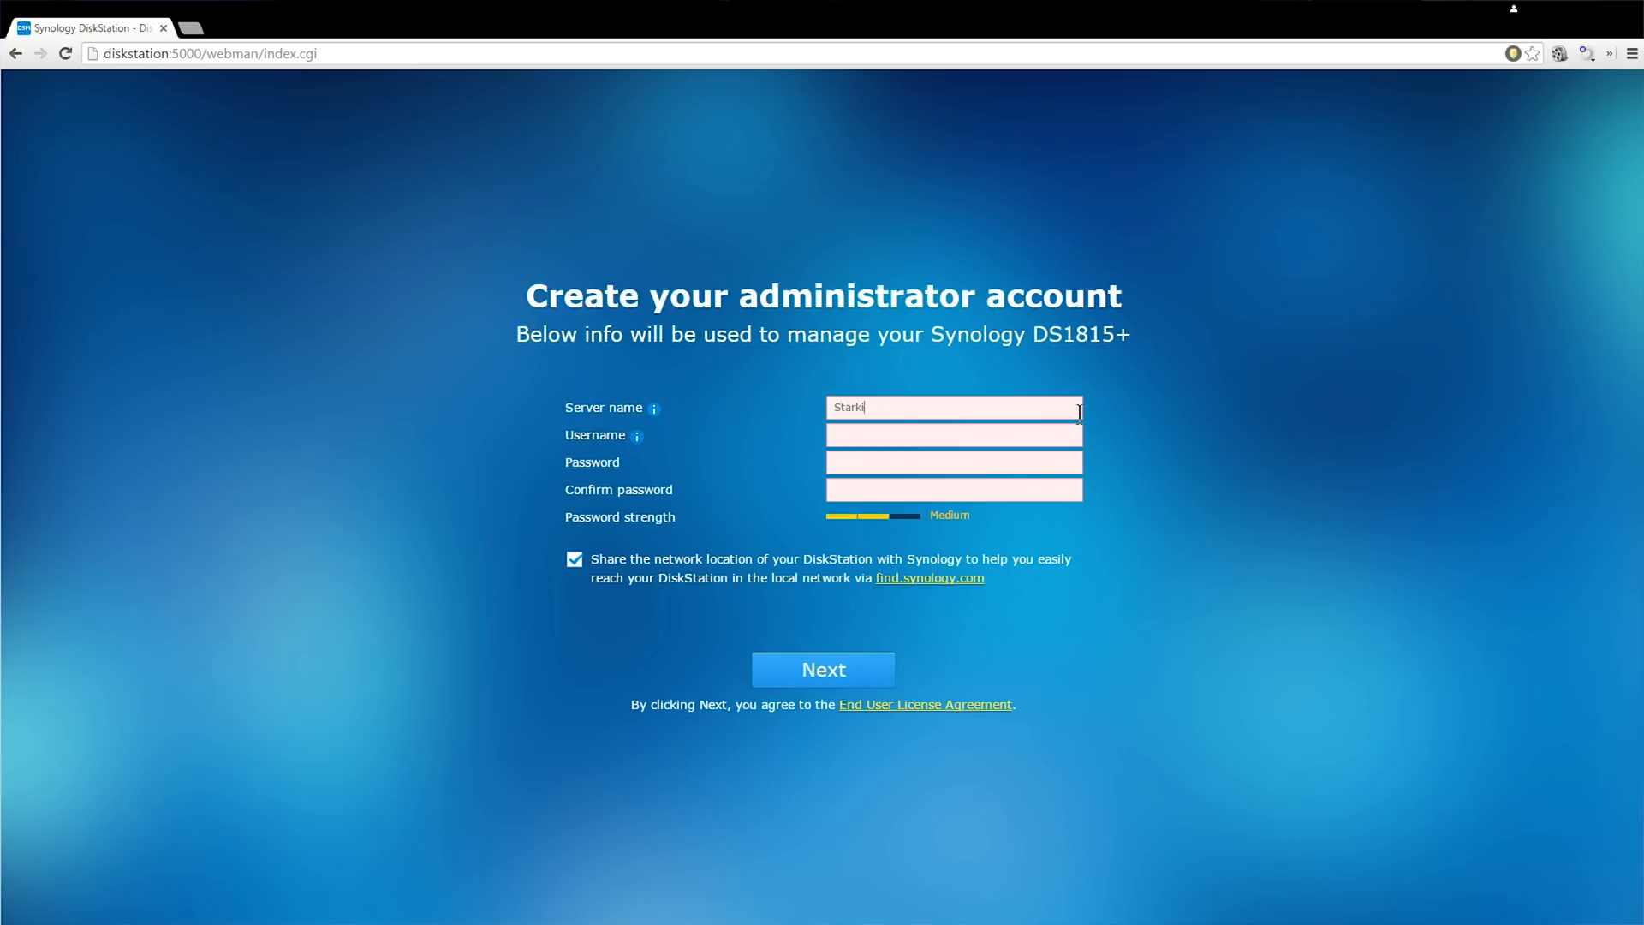